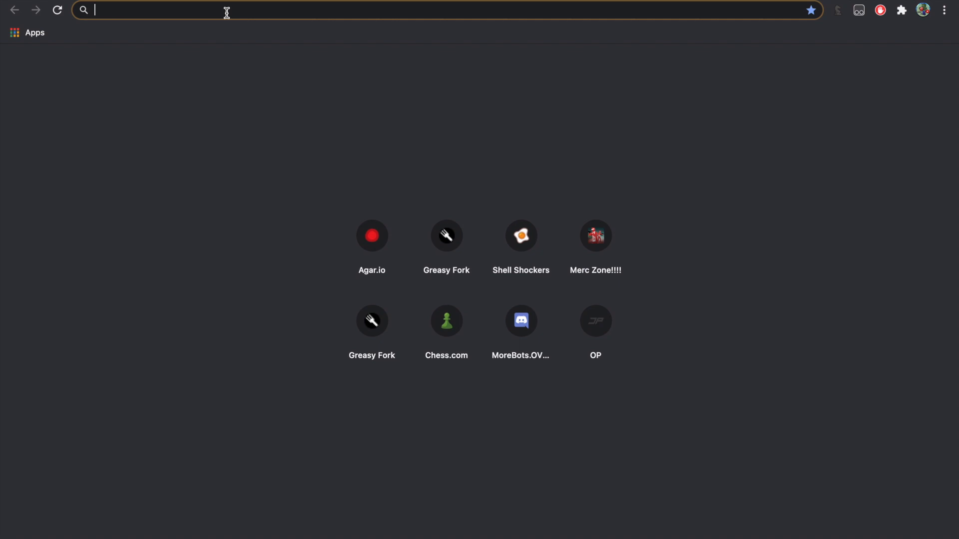
- Search 'chrome extension store' and open the Chrome Web Store result
text(chro)
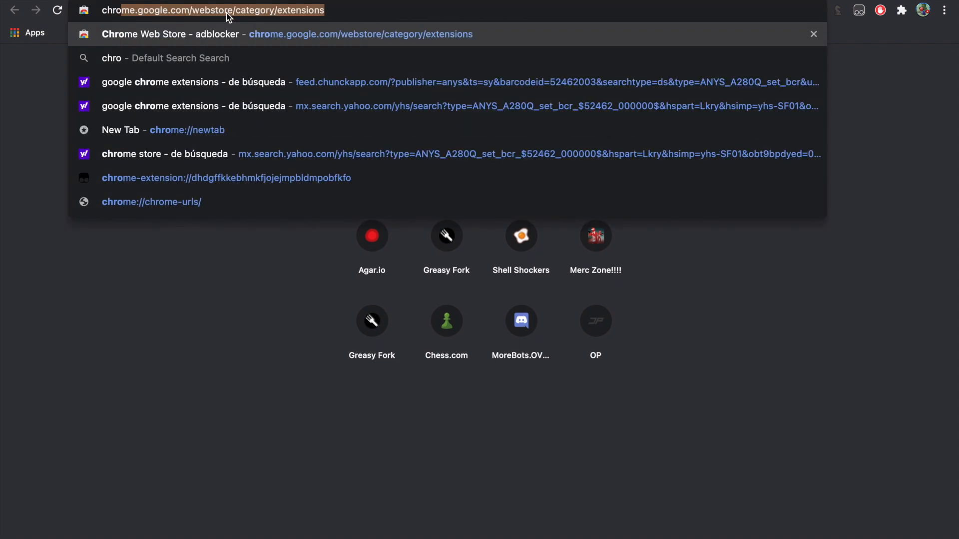
text(chrome extension store)
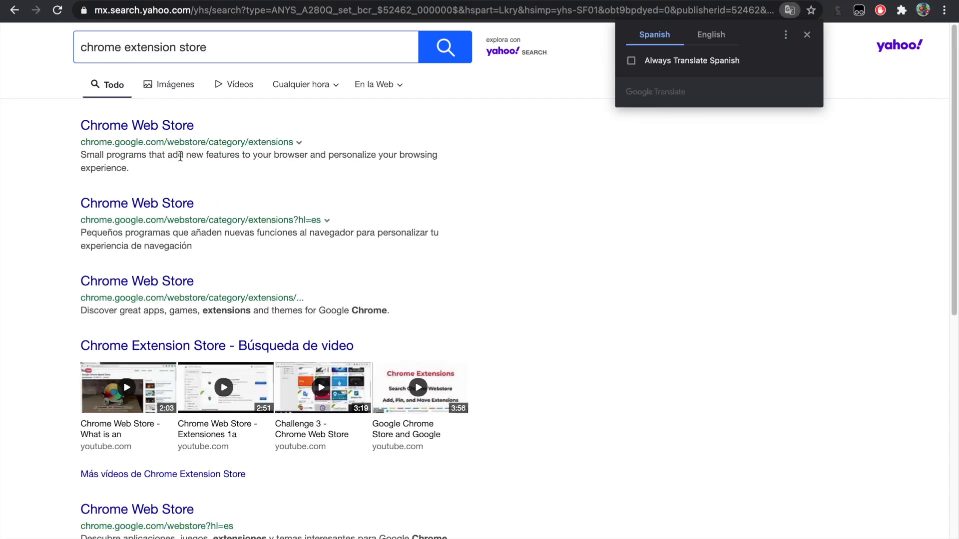
click(137, 125)
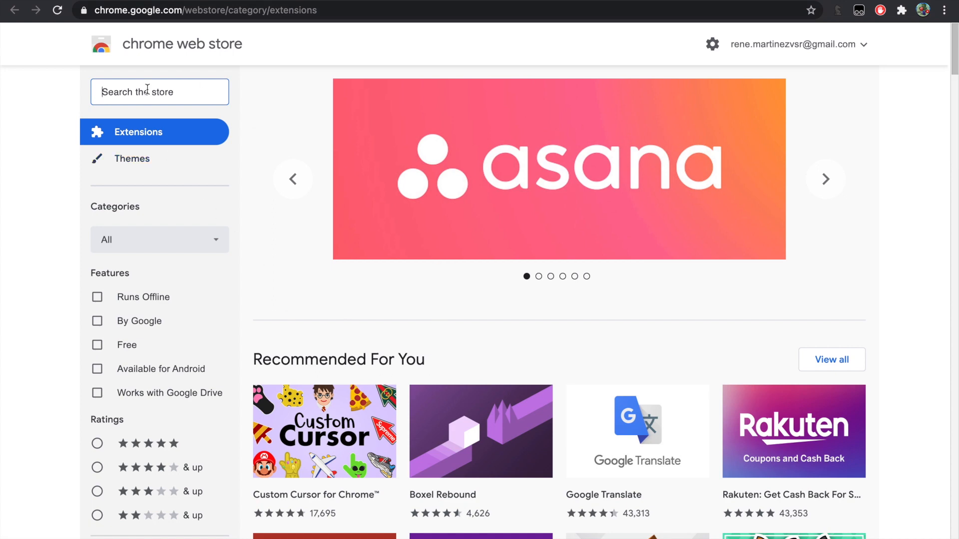
- Search the store for 'tampermonkey' and open its detail page
text(t)
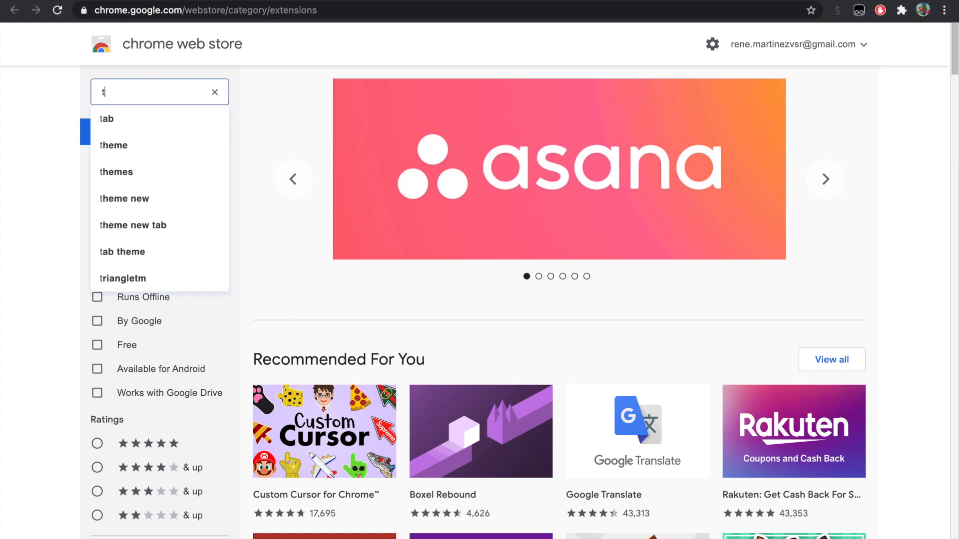
text(ampermonkey)
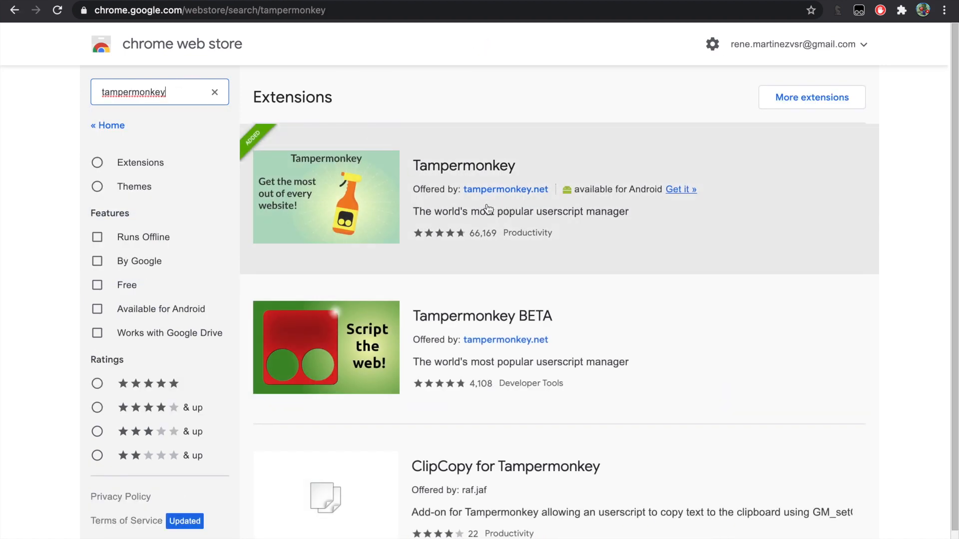
mouse_move(487, 192)
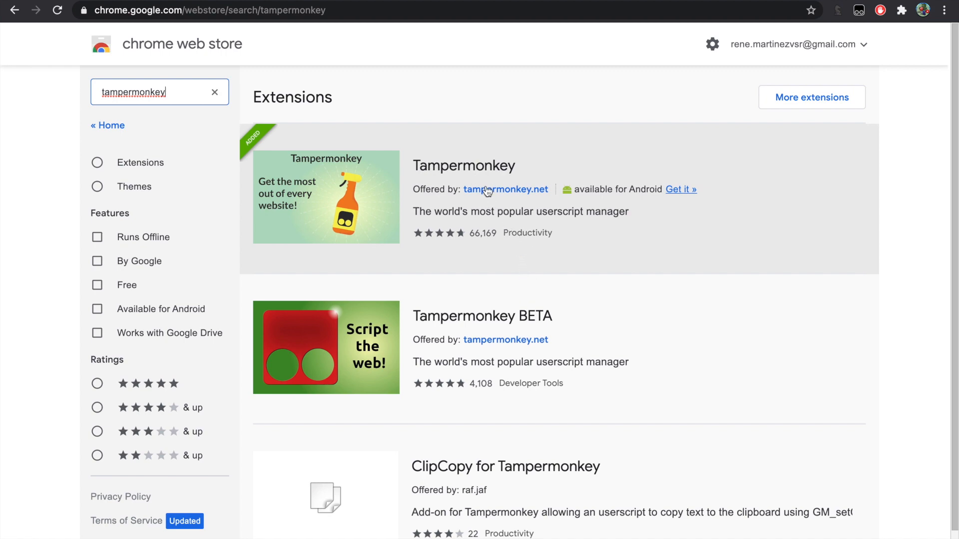
mouse_move(471, 175)
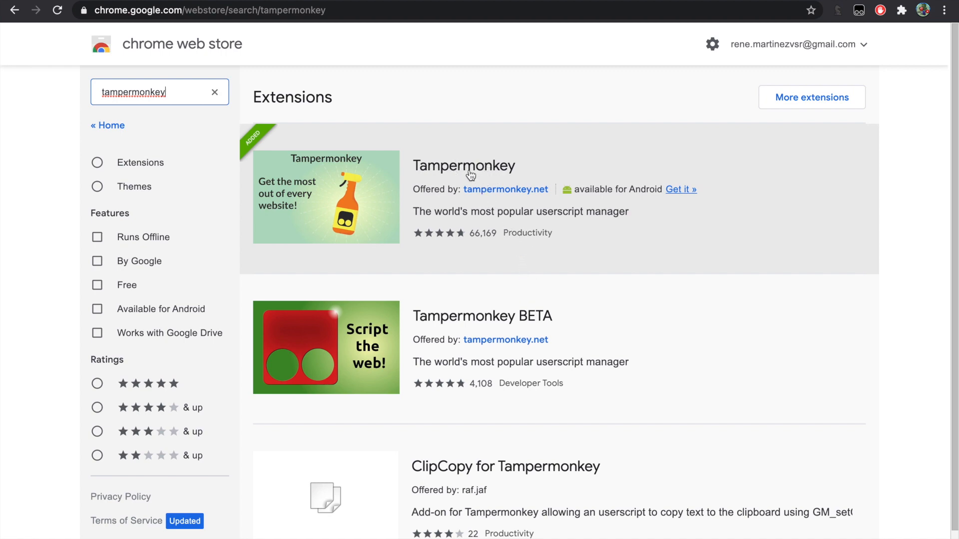
click(464, 167)
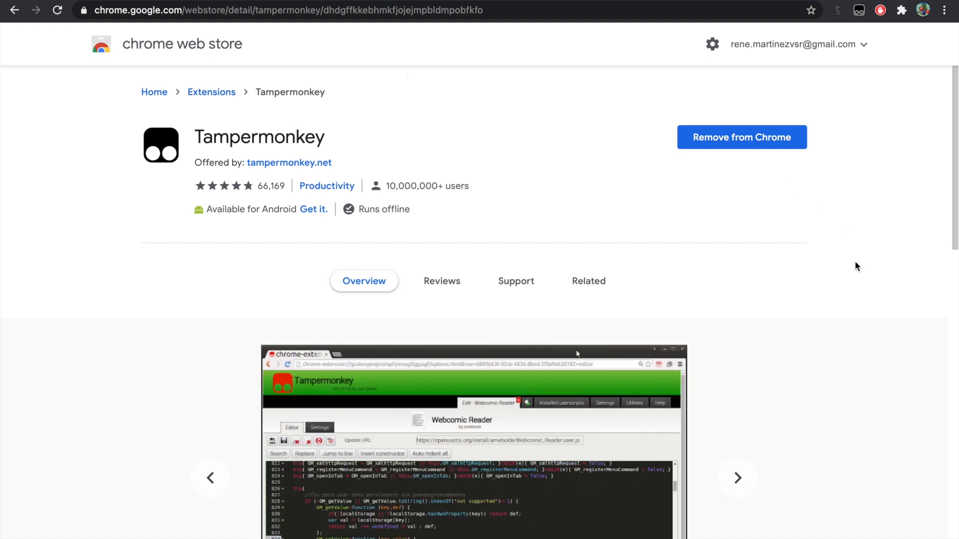
scroll(down, 3)
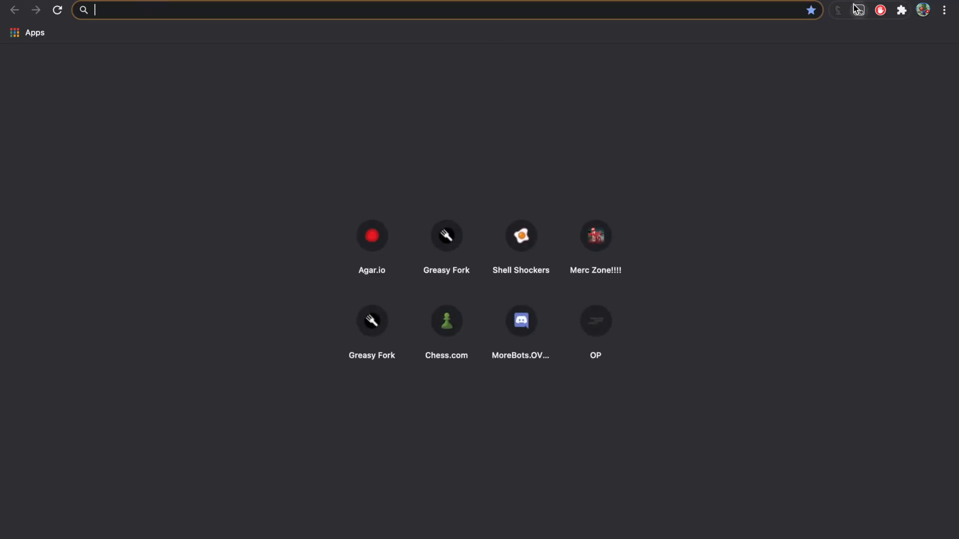
- Create a new userscript from the Tampermonkey toolbar menu
click(858, 10)
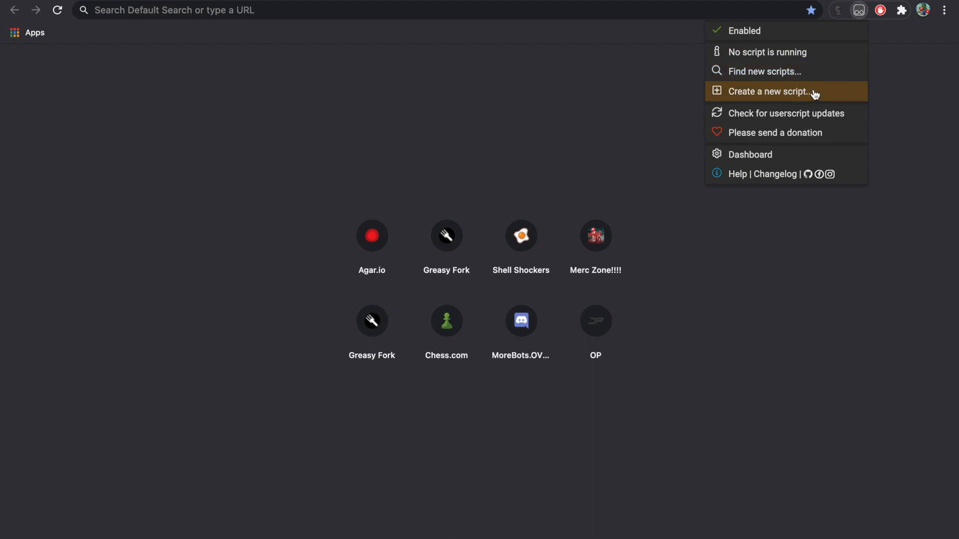
mouse_move(819, 98)
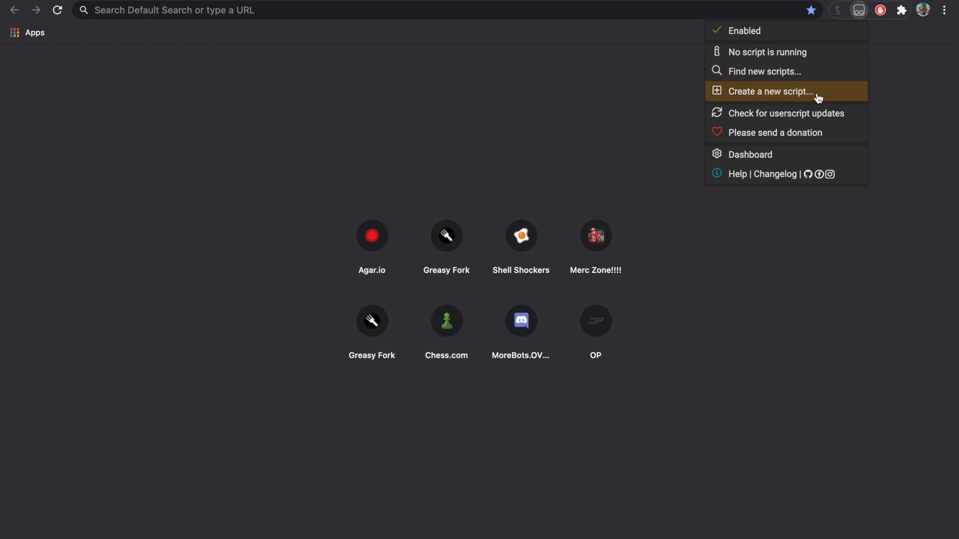
click(771, 91)
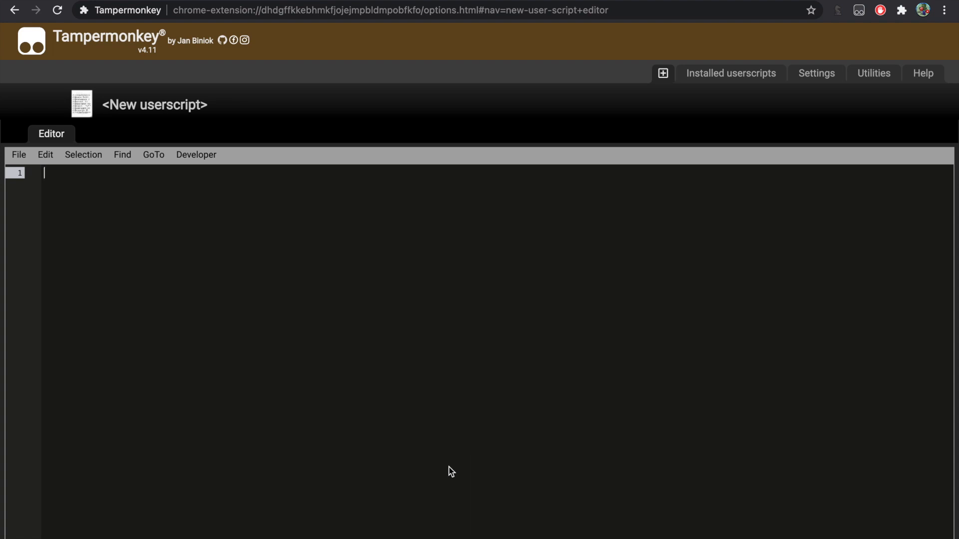
mouse_move(515, 353)
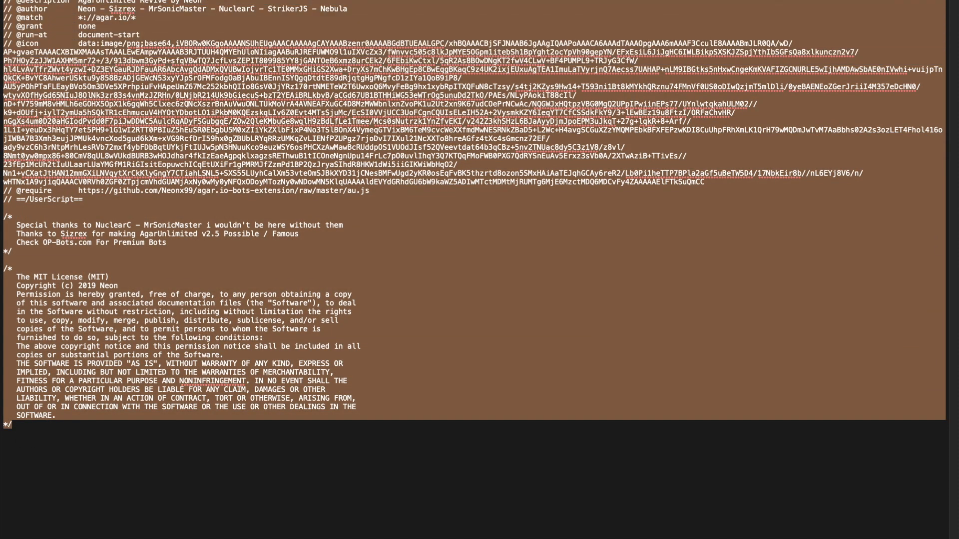
mouse_move(250, 294)
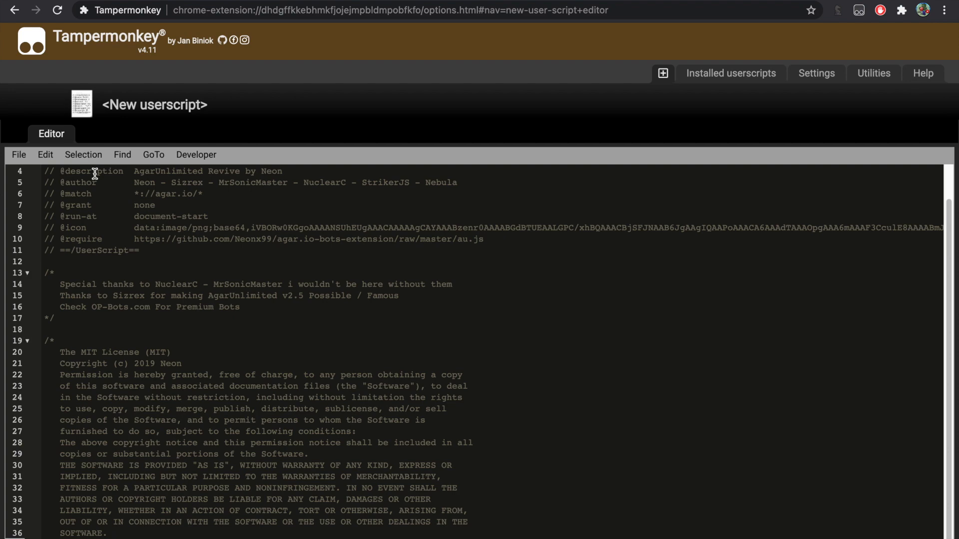
- Save the pasted AgarUnlimited Revive script from the editor's File menu
click(18, 155)
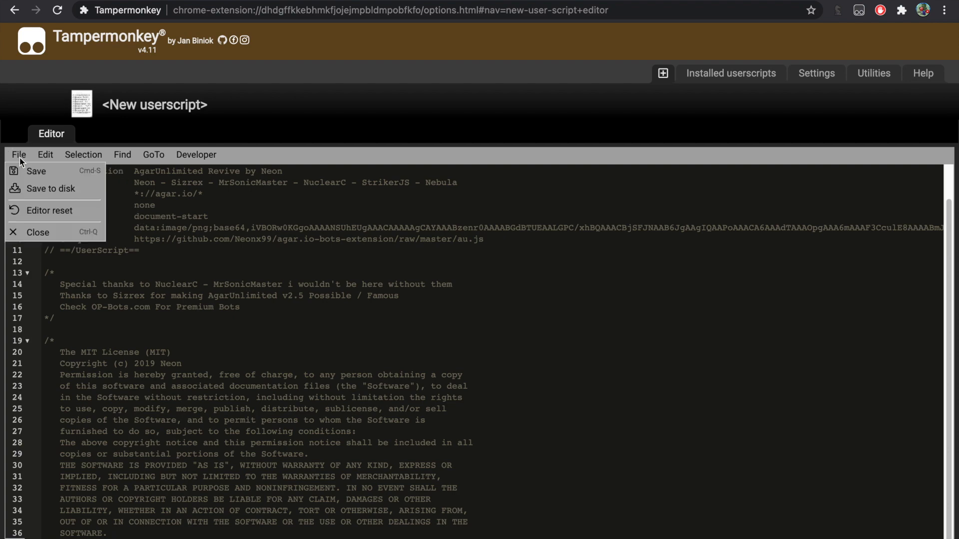
click(35, 171)
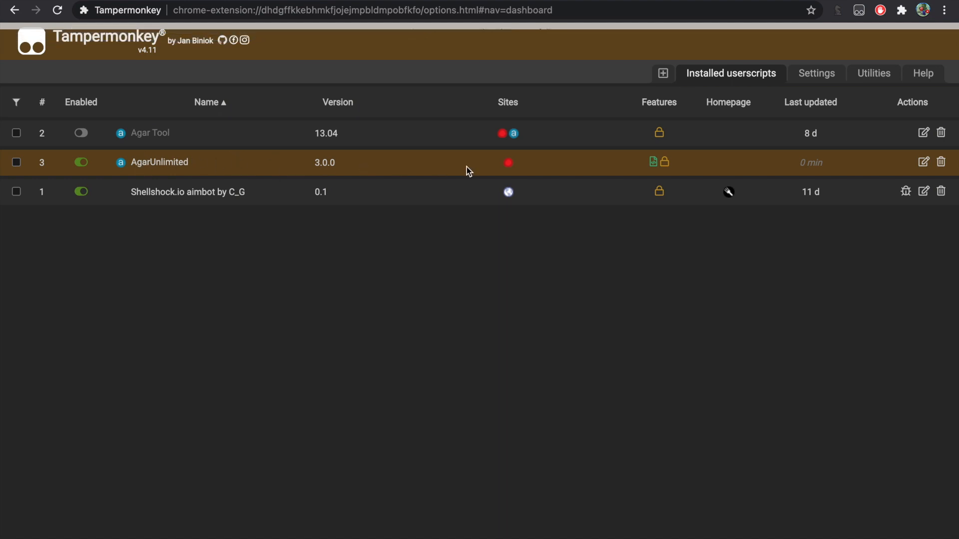
mouse_move(516, 173)
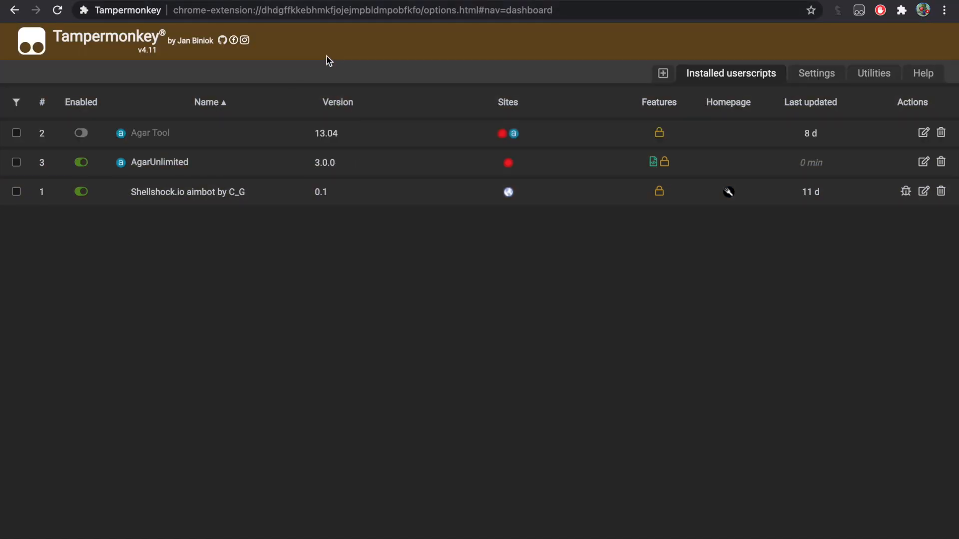
mouse_move(319, 9)
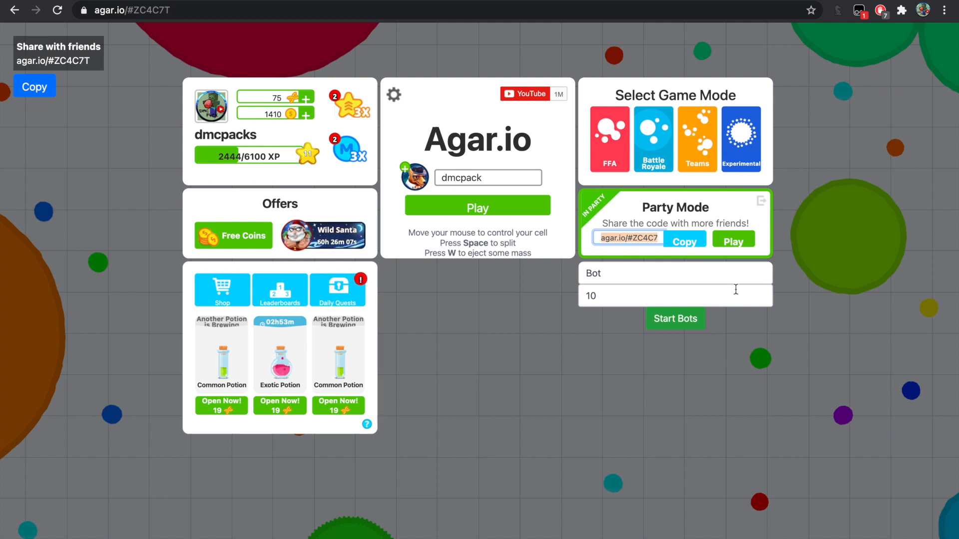
mouse_move(553, 294)
text( Name)
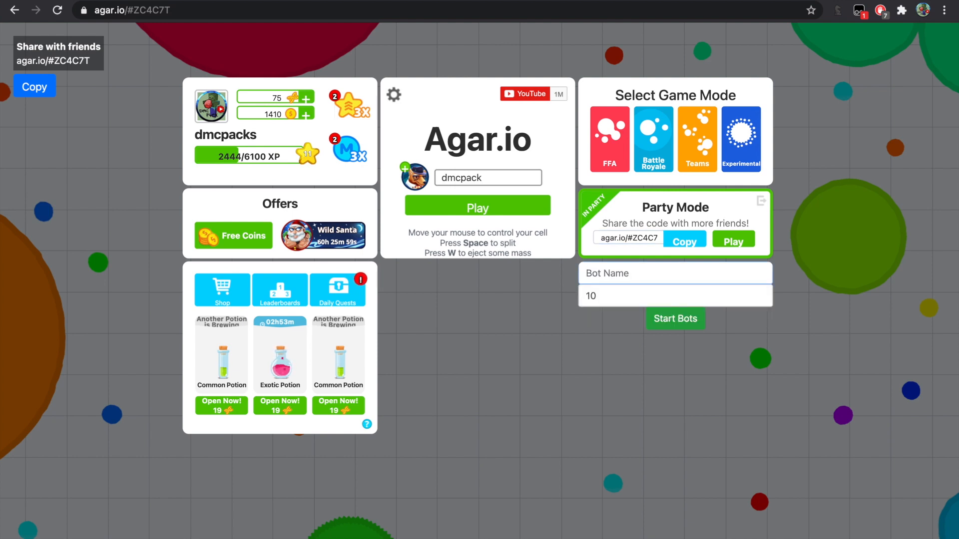
- Enter 'minion' as the bot name and 999 as the bot count
text(Dmcpacks minio)
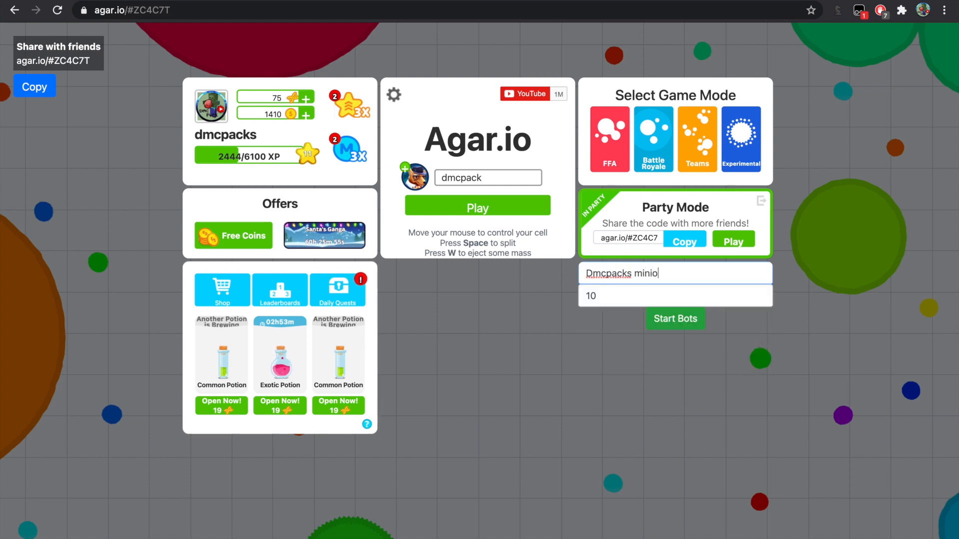
text(n)
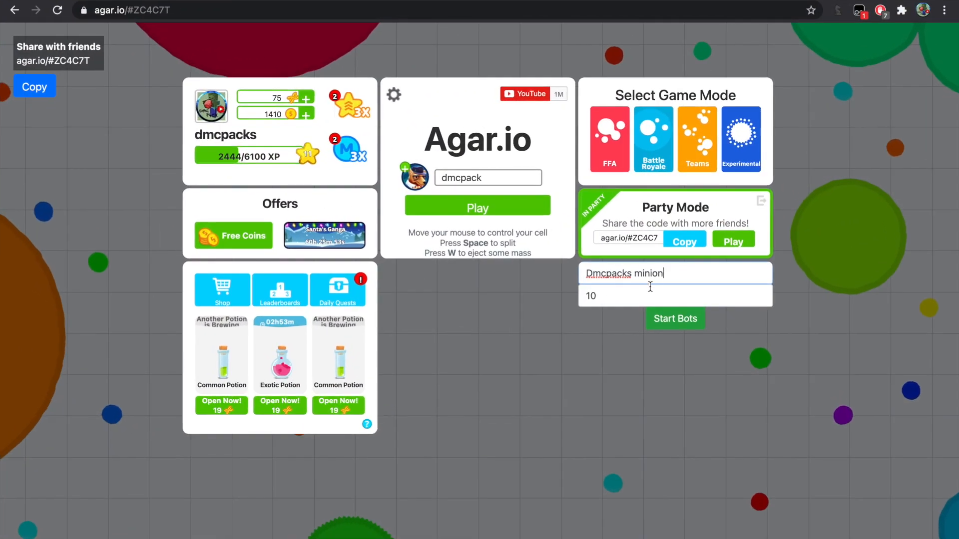
text(Dmcp)
click(675, 297)
text(999)
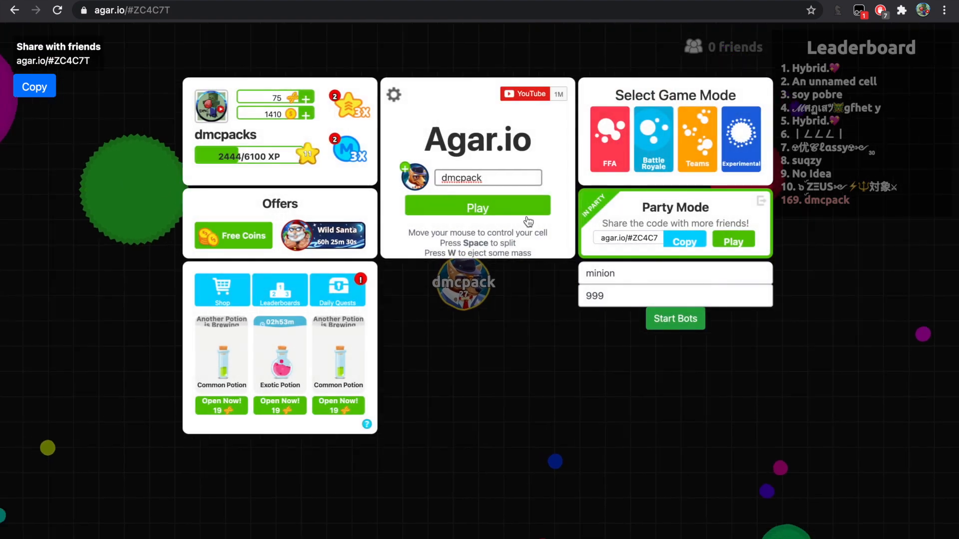
- Start the bots, then Play in Party Mode
click(733, 241)
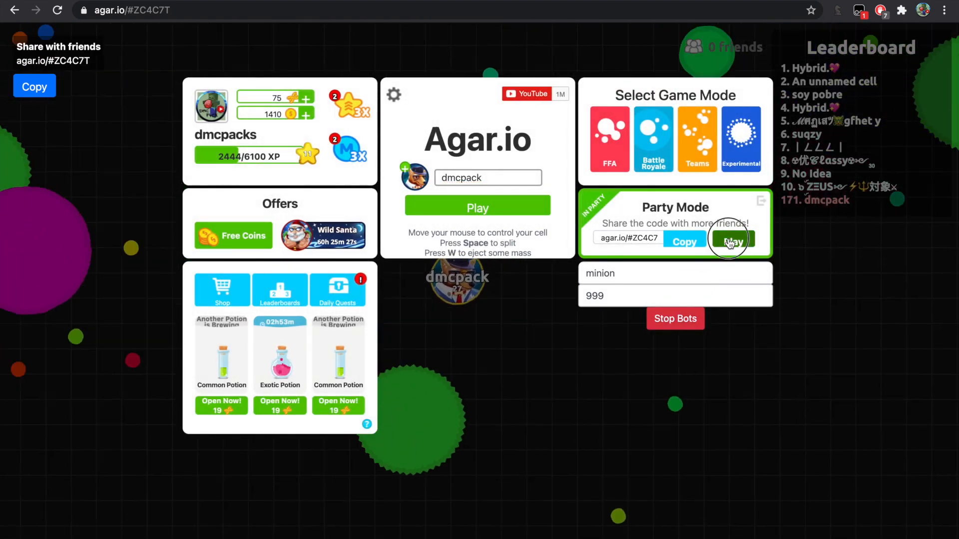
click(733, 239)
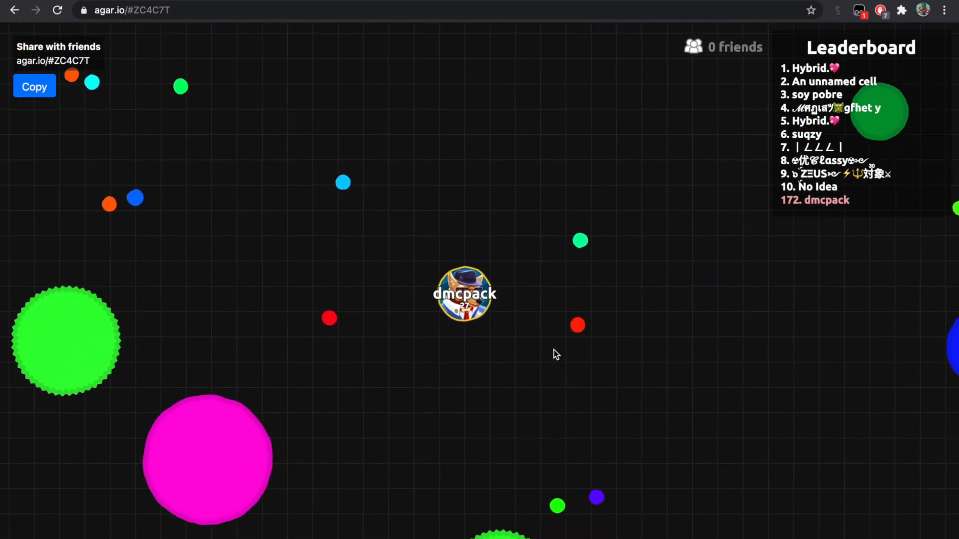